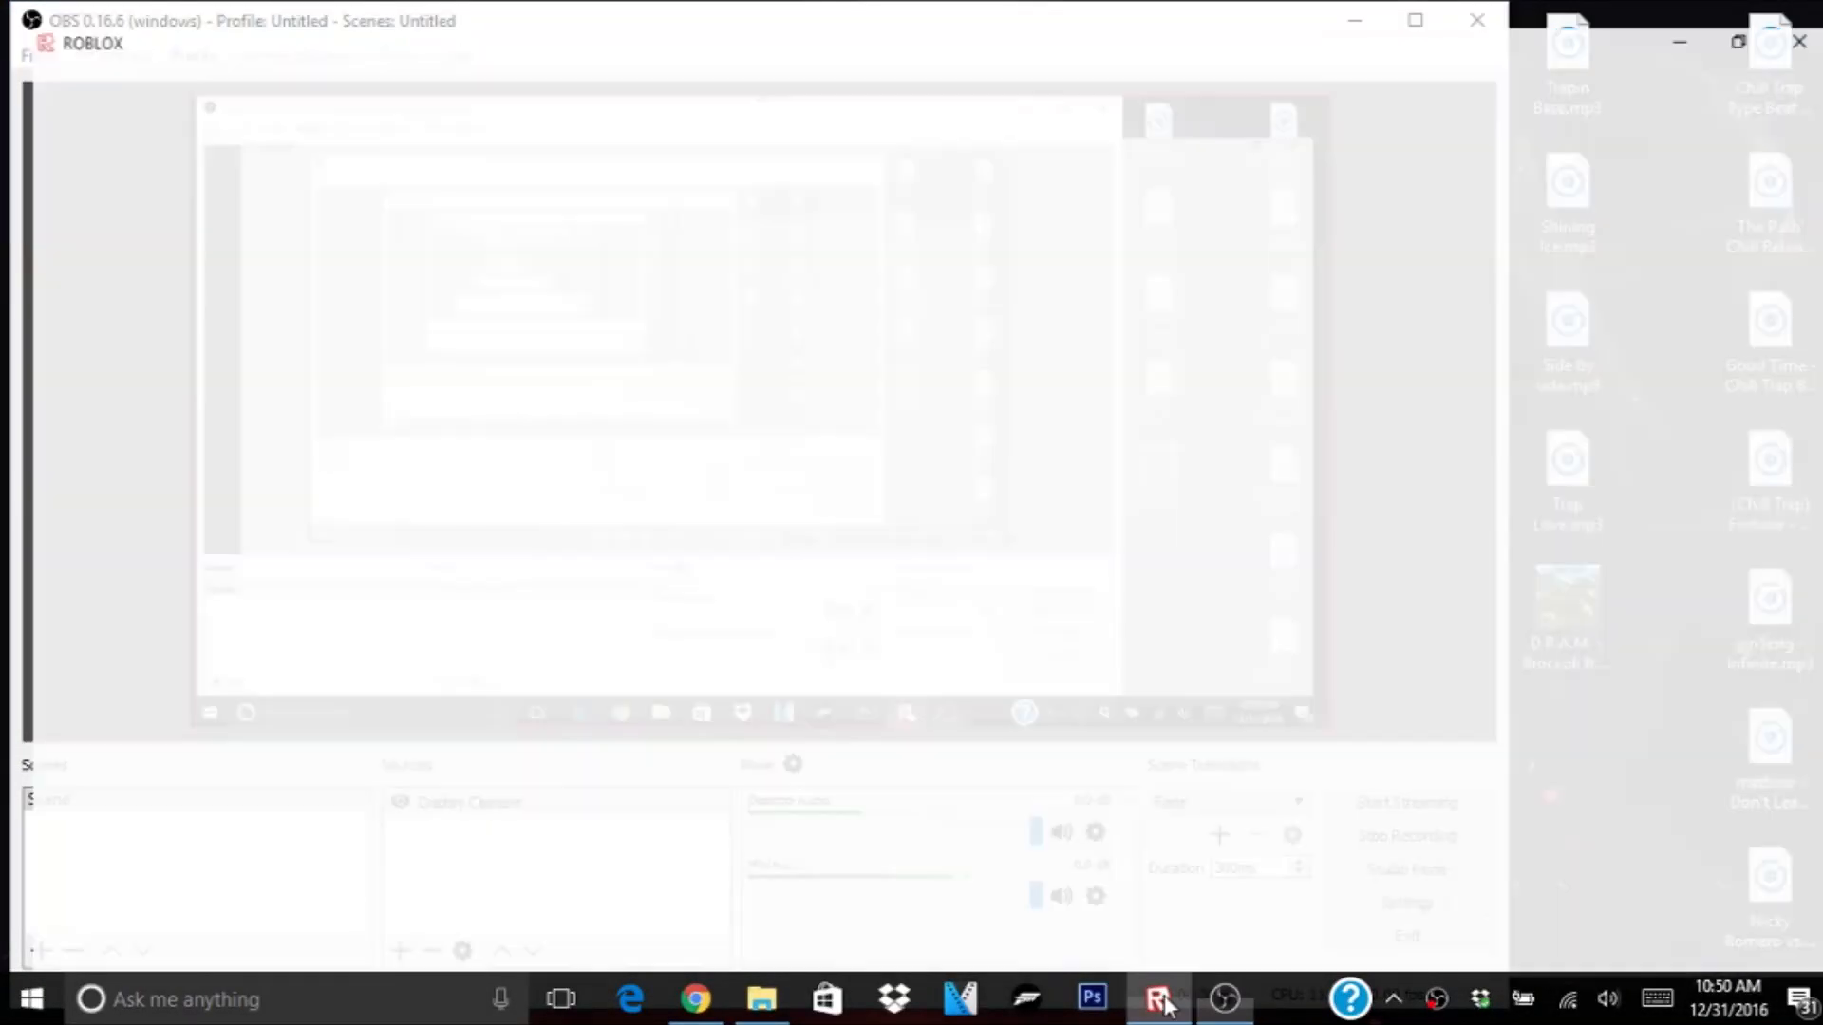
Step: Bring the Roblox game window in front of OBS Studio
click(1157, 998)
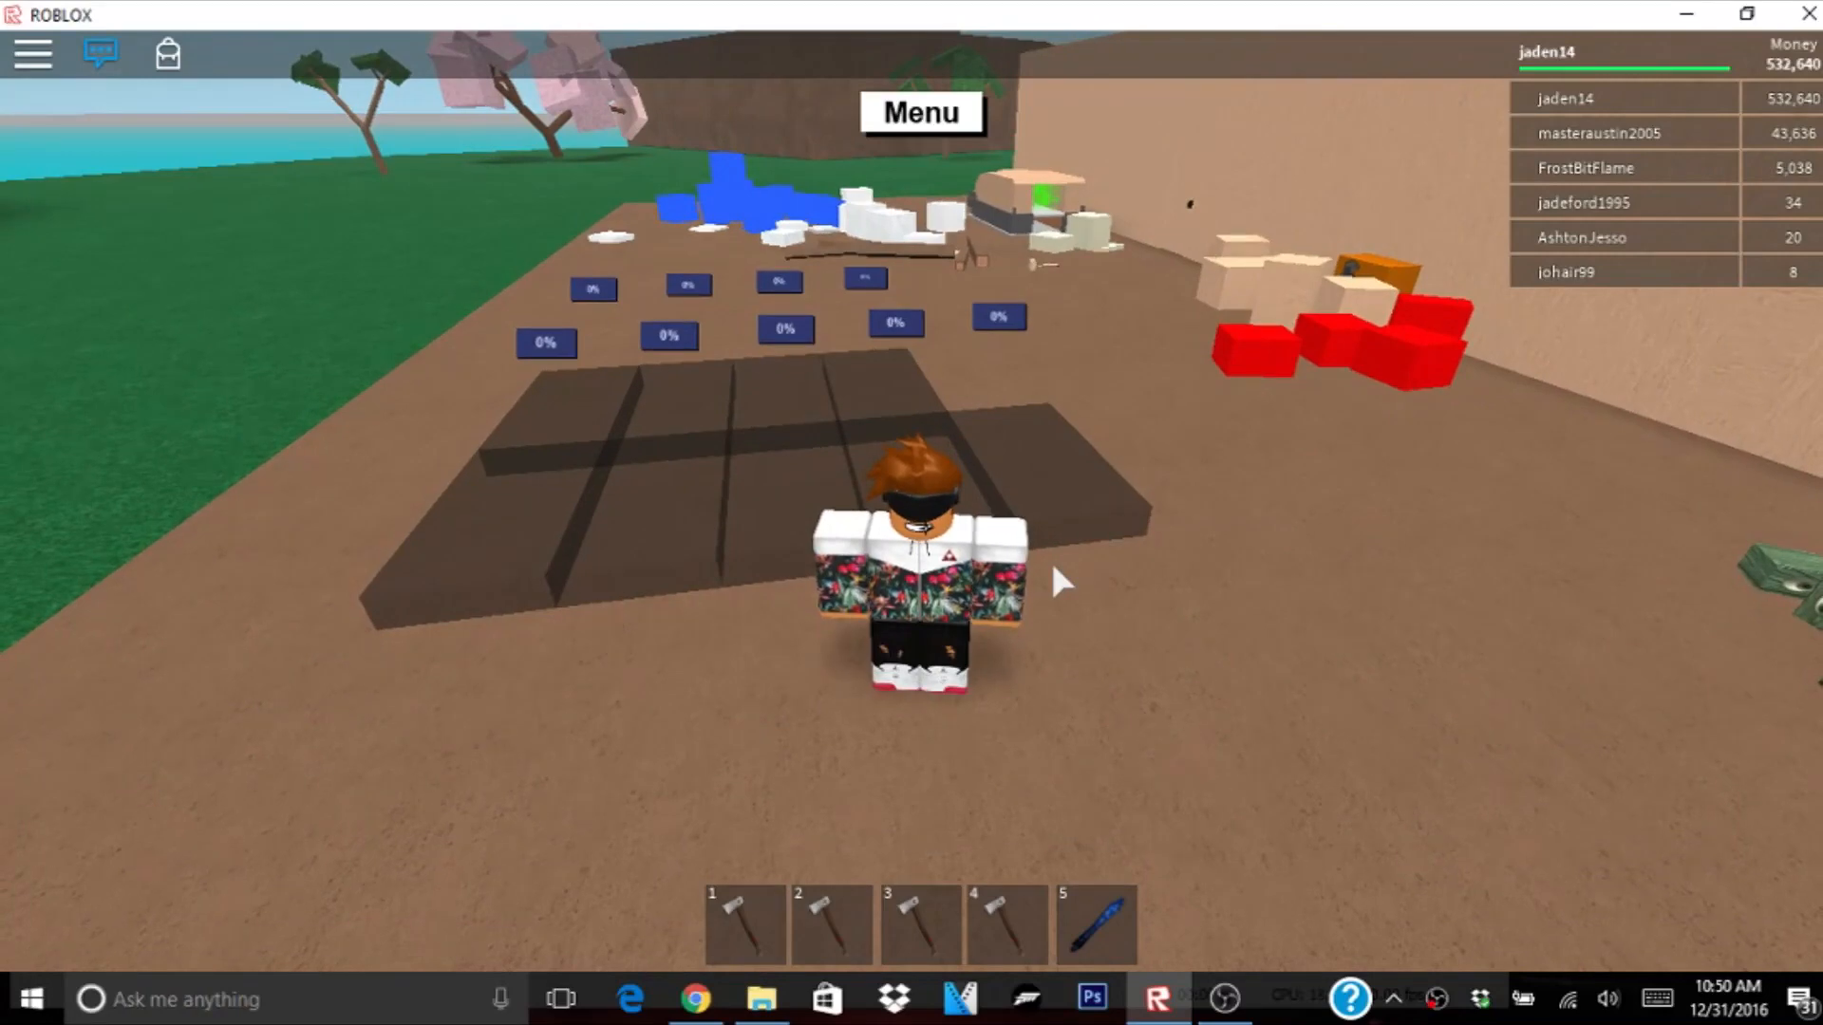
mouse_move(820, 837)
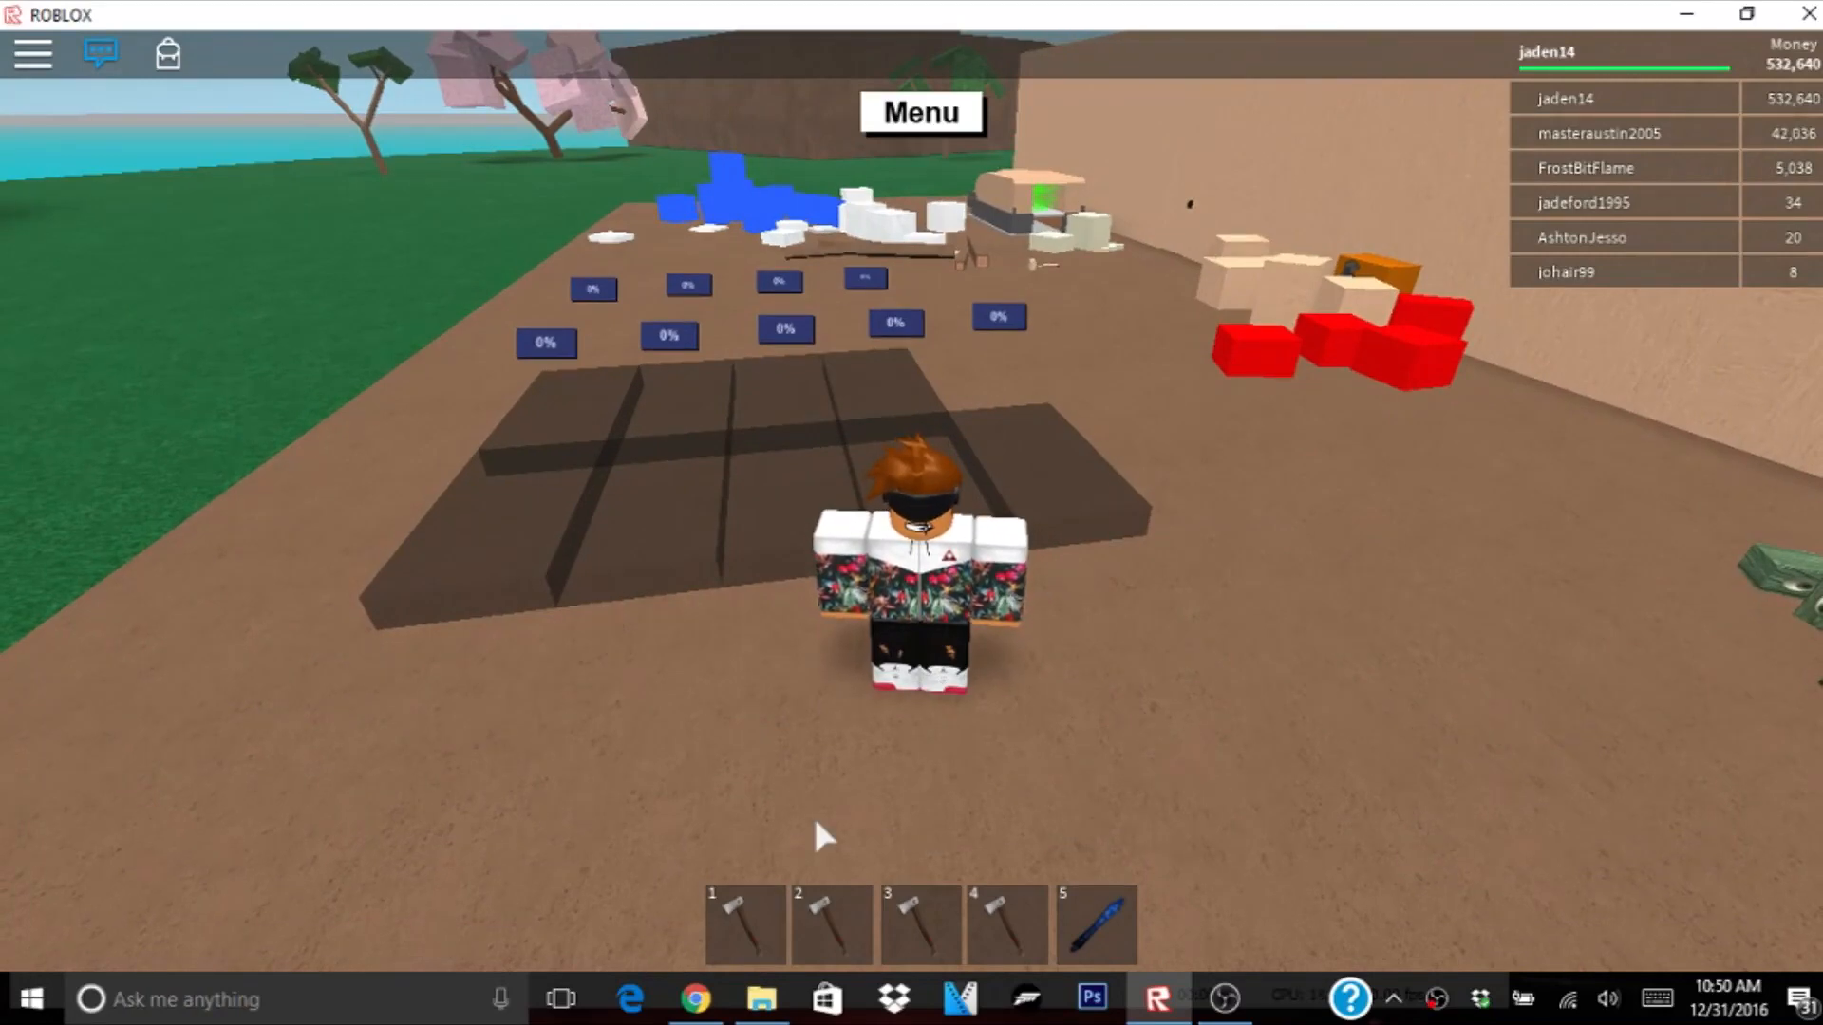
Step: Walk the character over to the scattered blue and white blocks
click(760, 999)
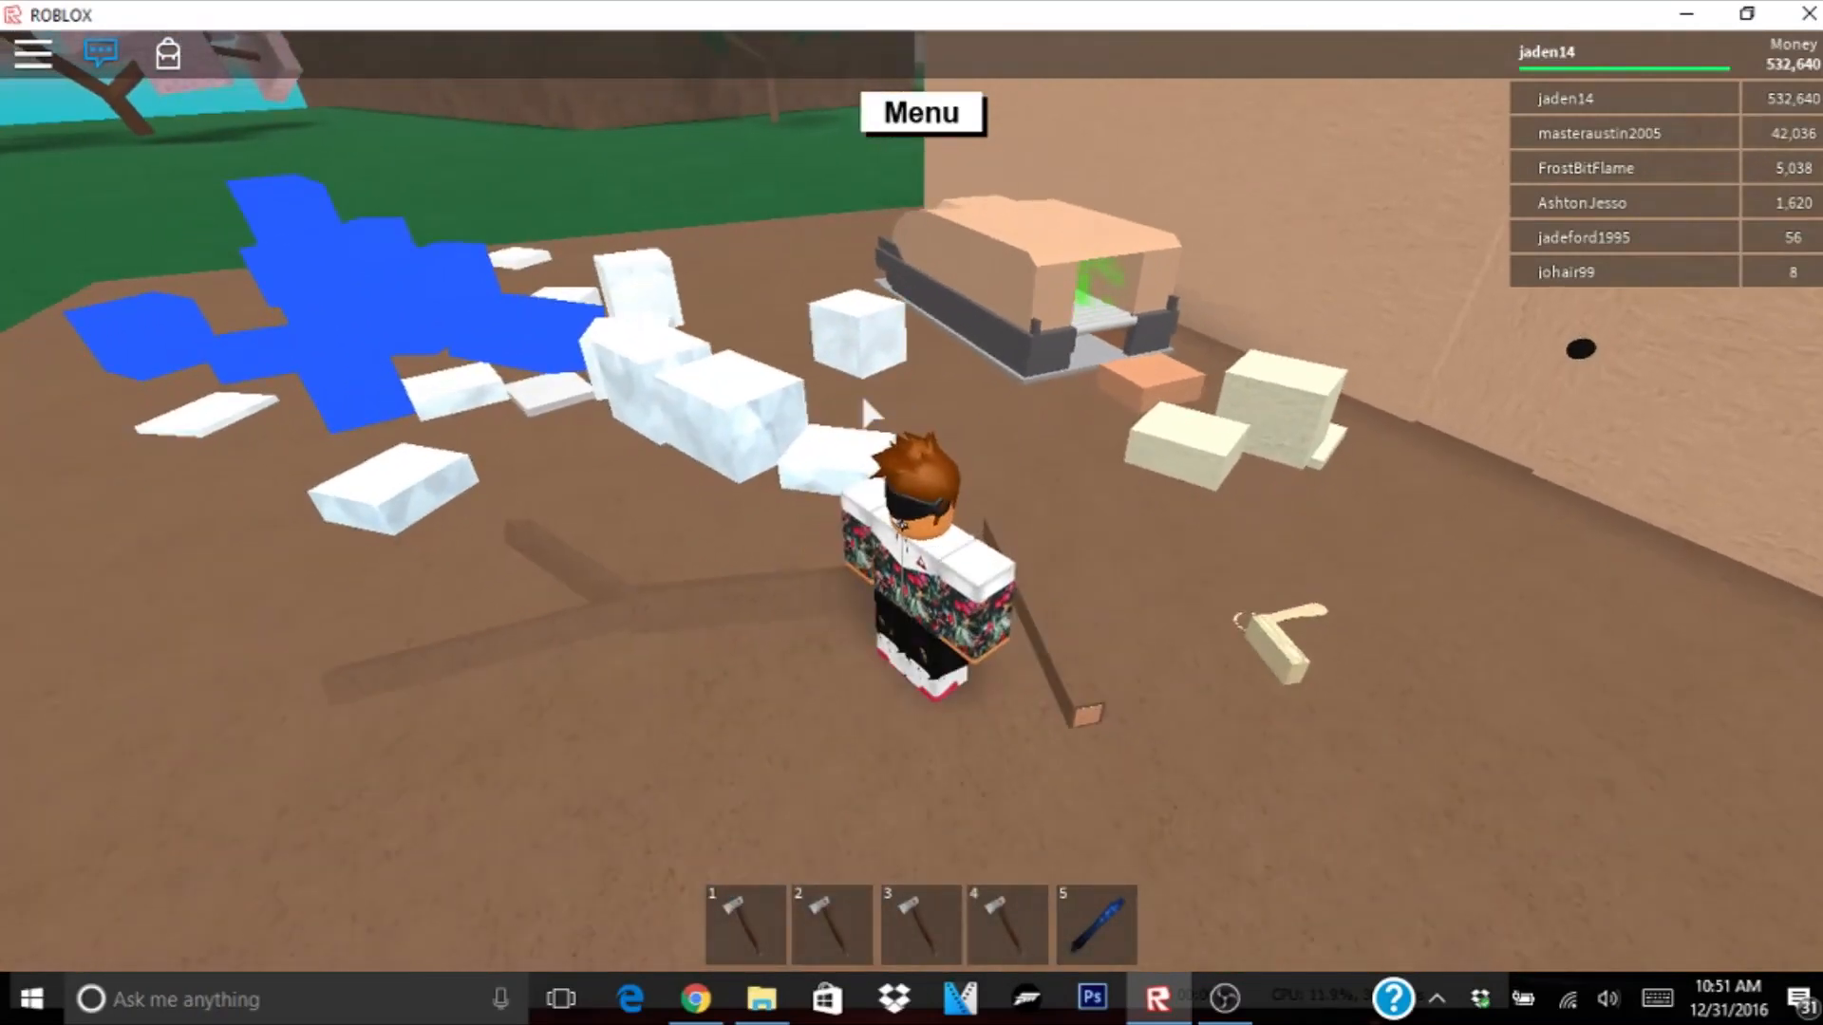
click(1005, 925)
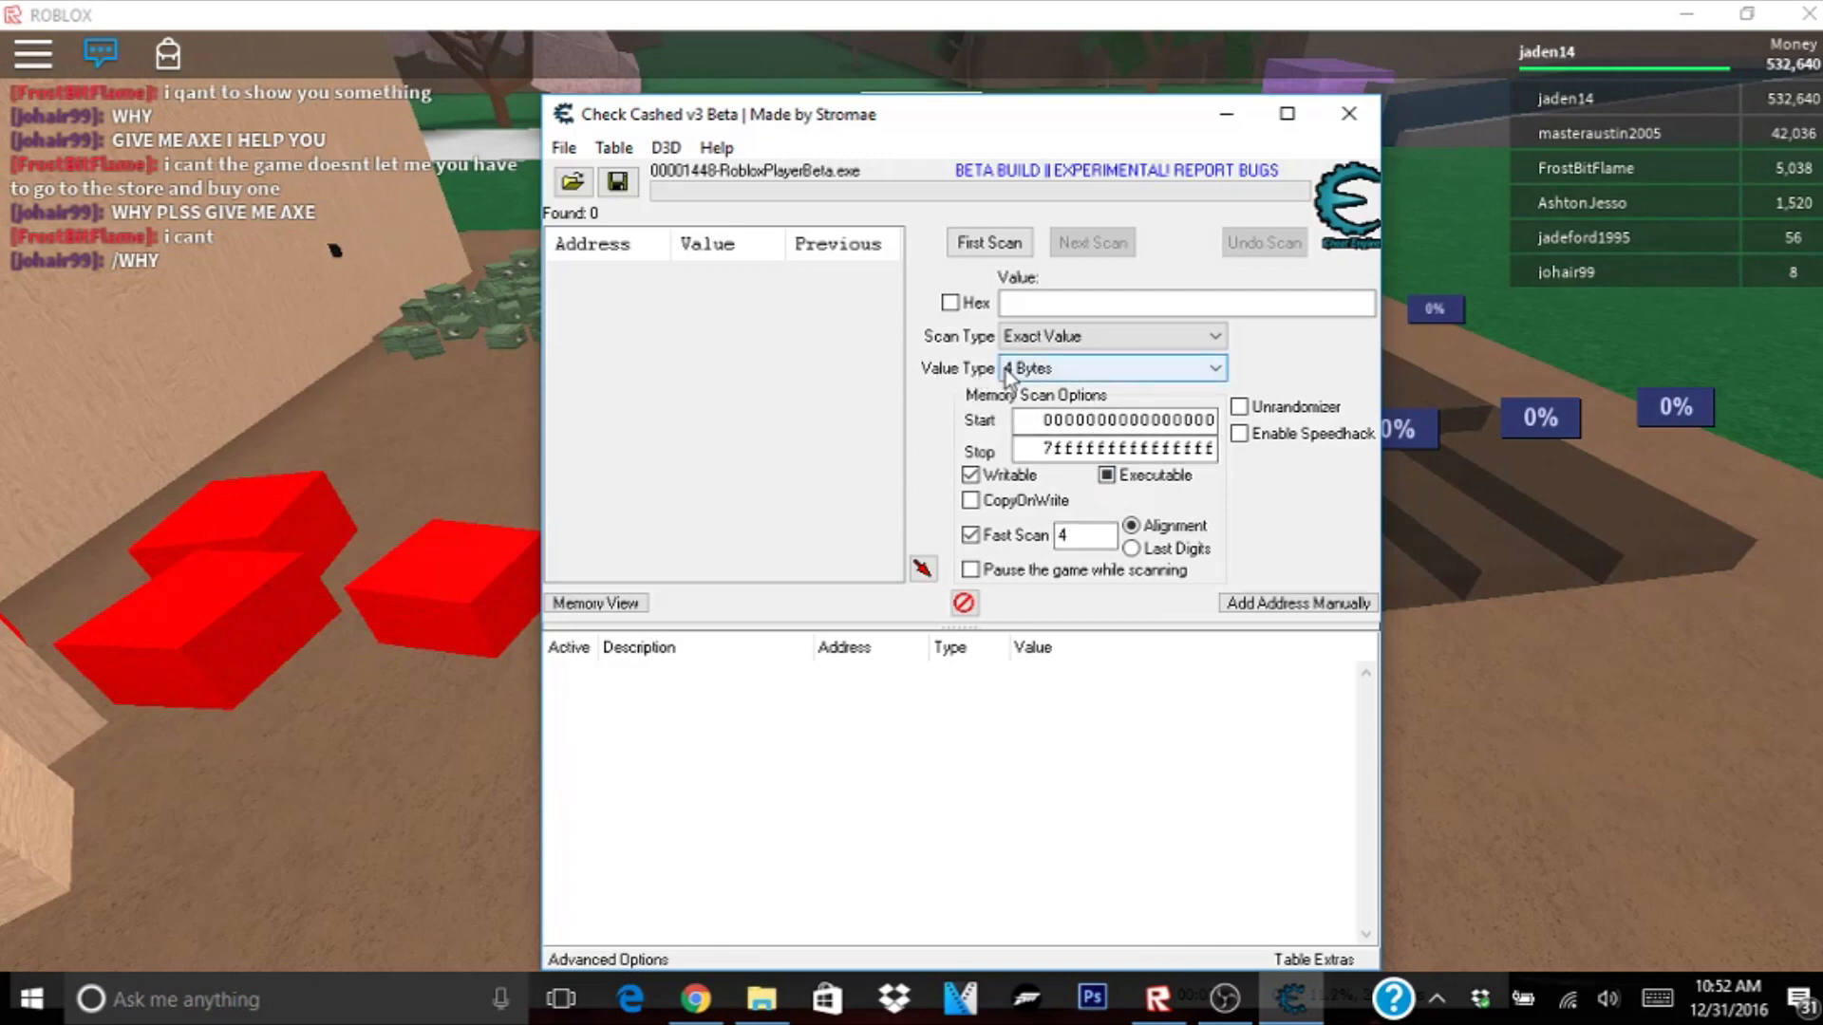
Step: Run a first scan for the text string 'Generic' with Value Type String
click(1107, 366)
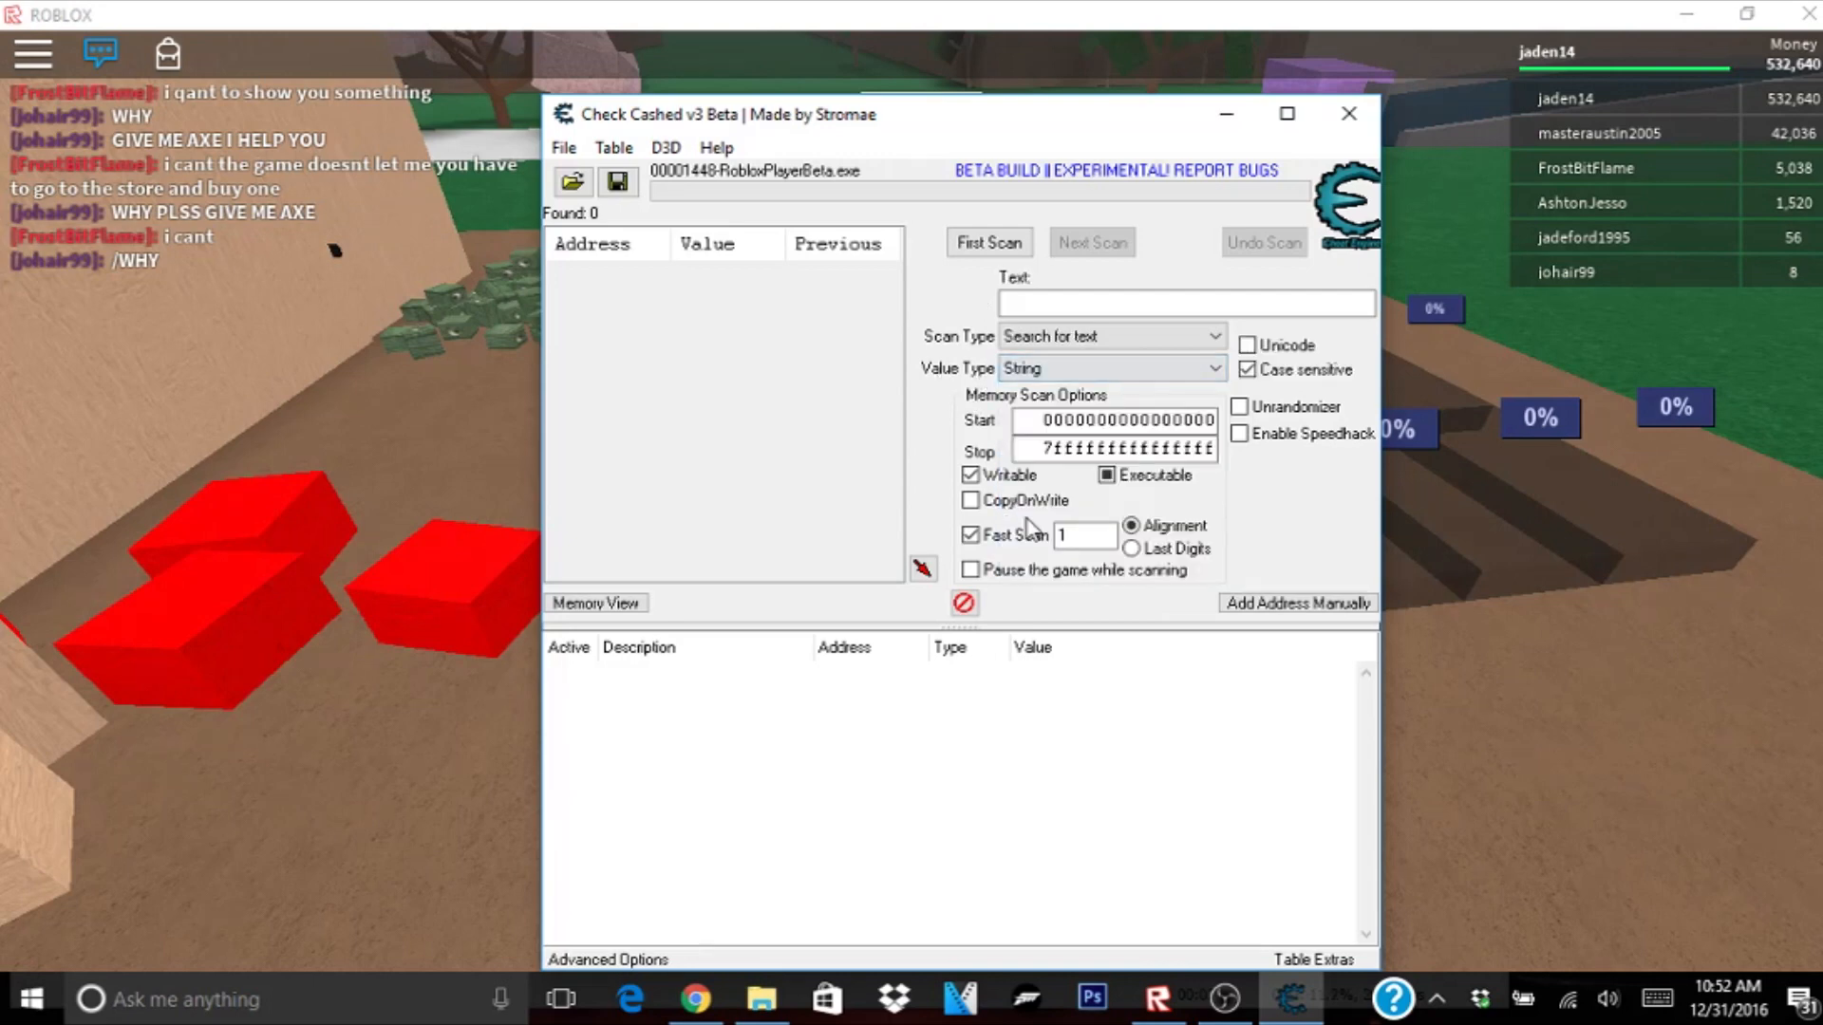
click(1185, 304)
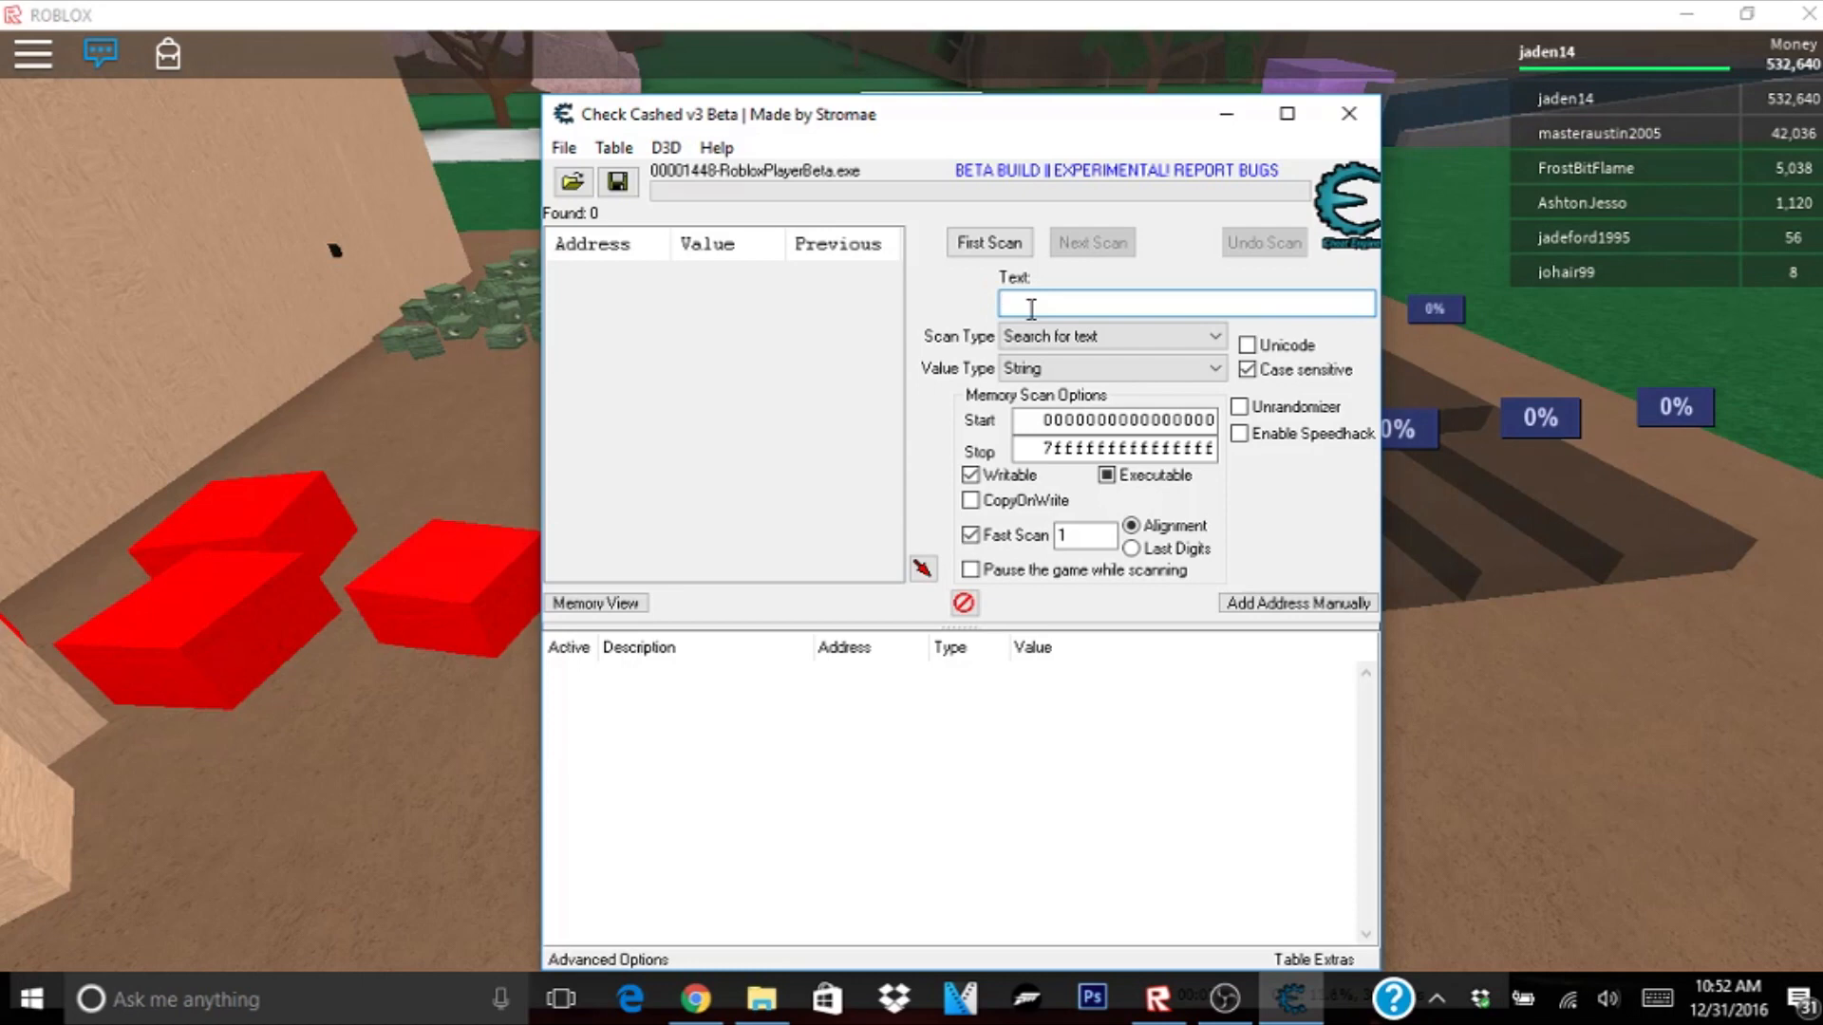
text(Generic)
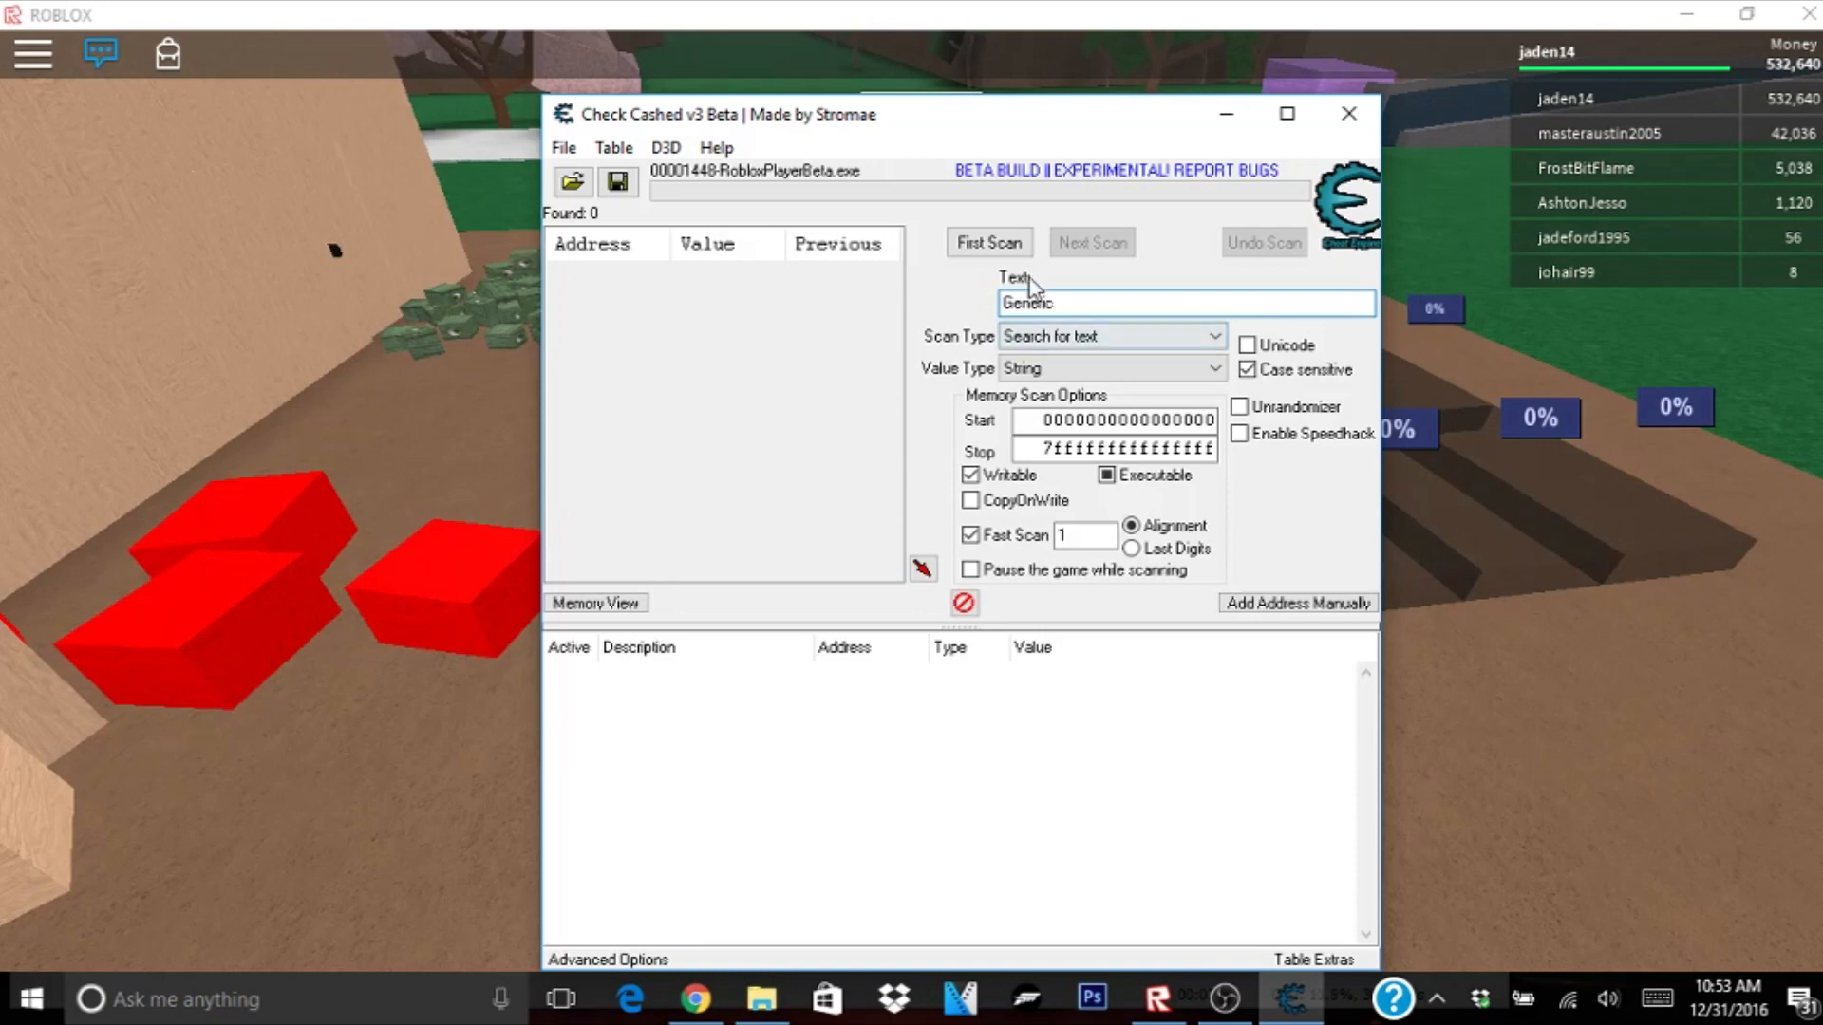
click(988, 242)
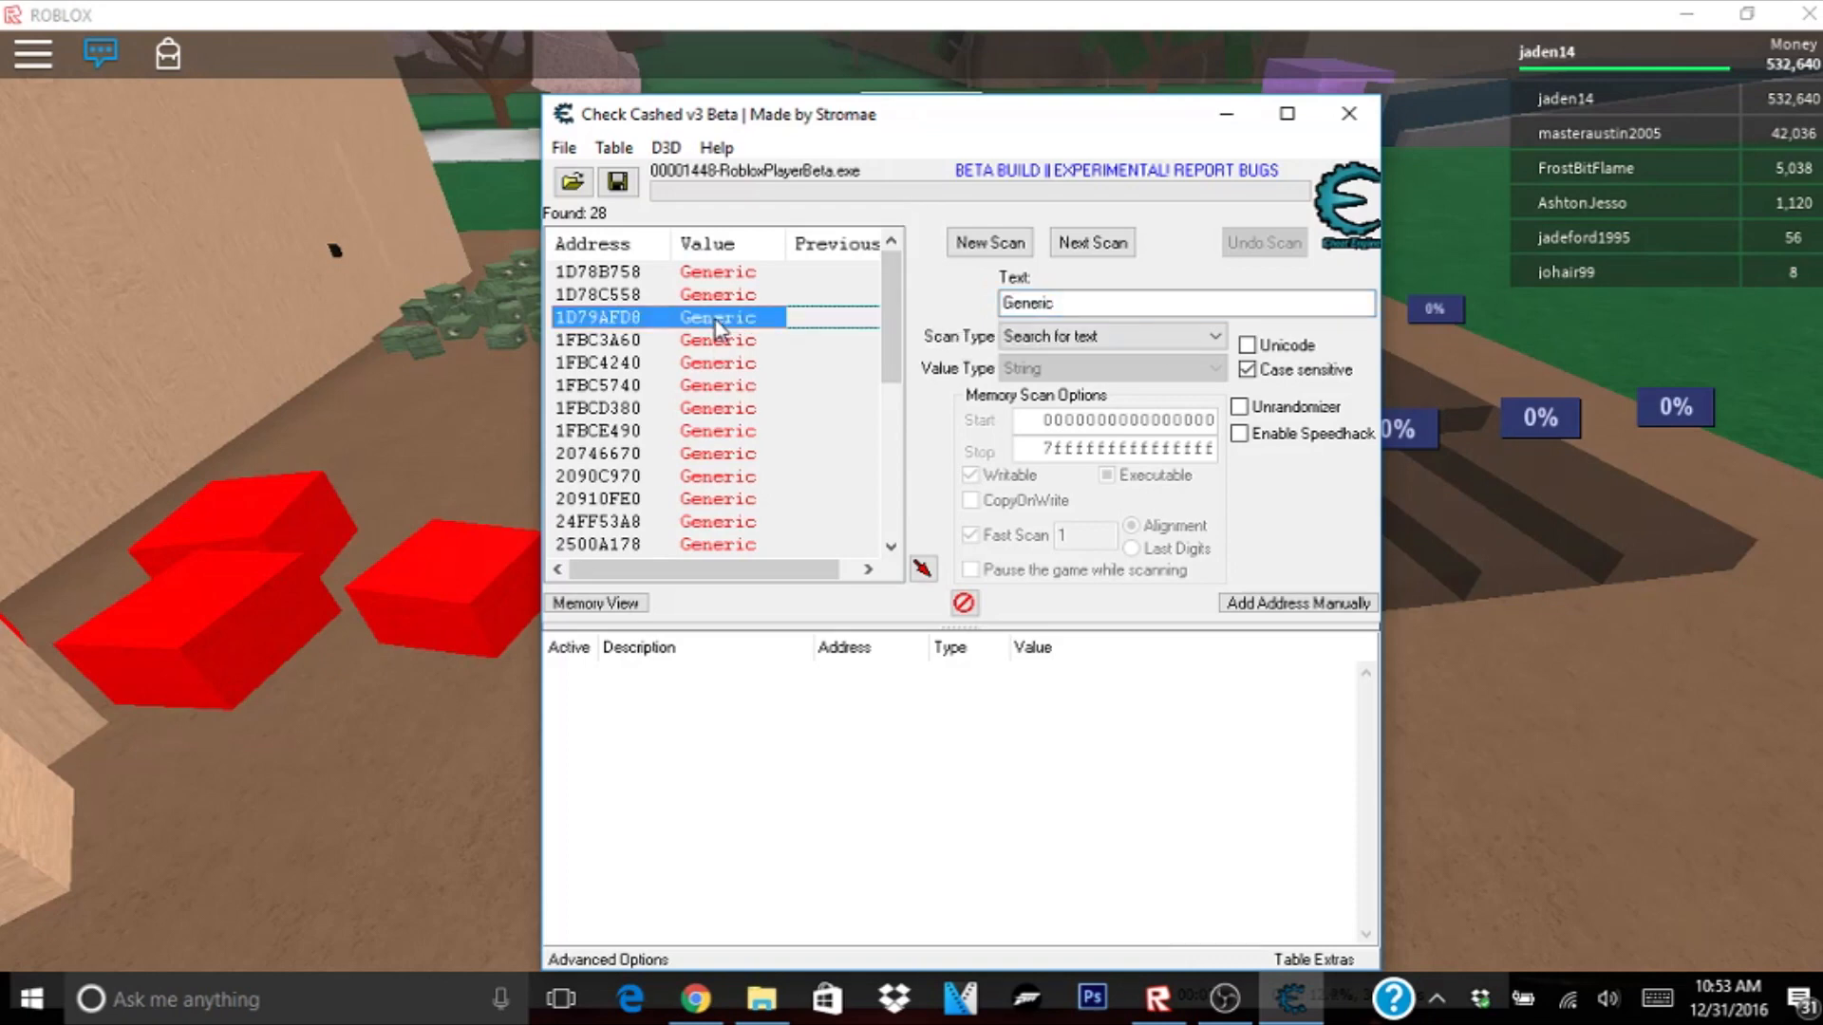
Step: Select all 28 found 'Generic' addresses and add them to the address list
click(921, 570)
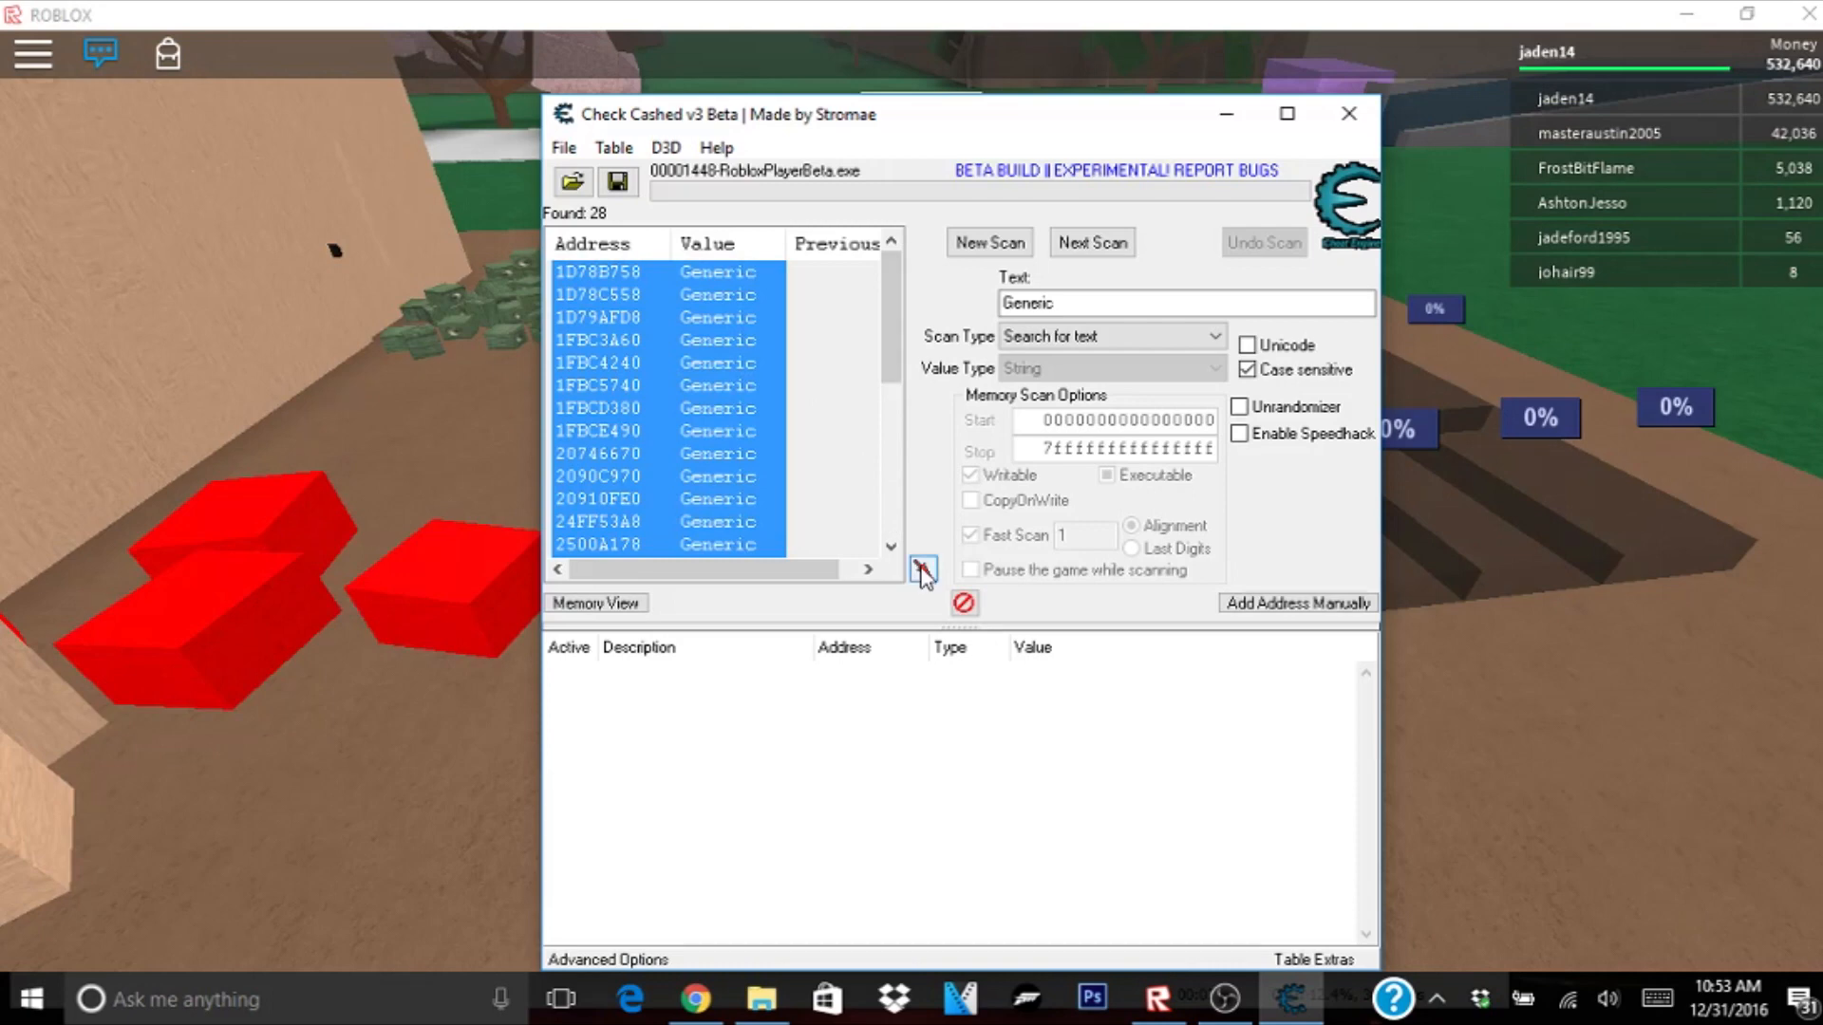
click(923, 570)
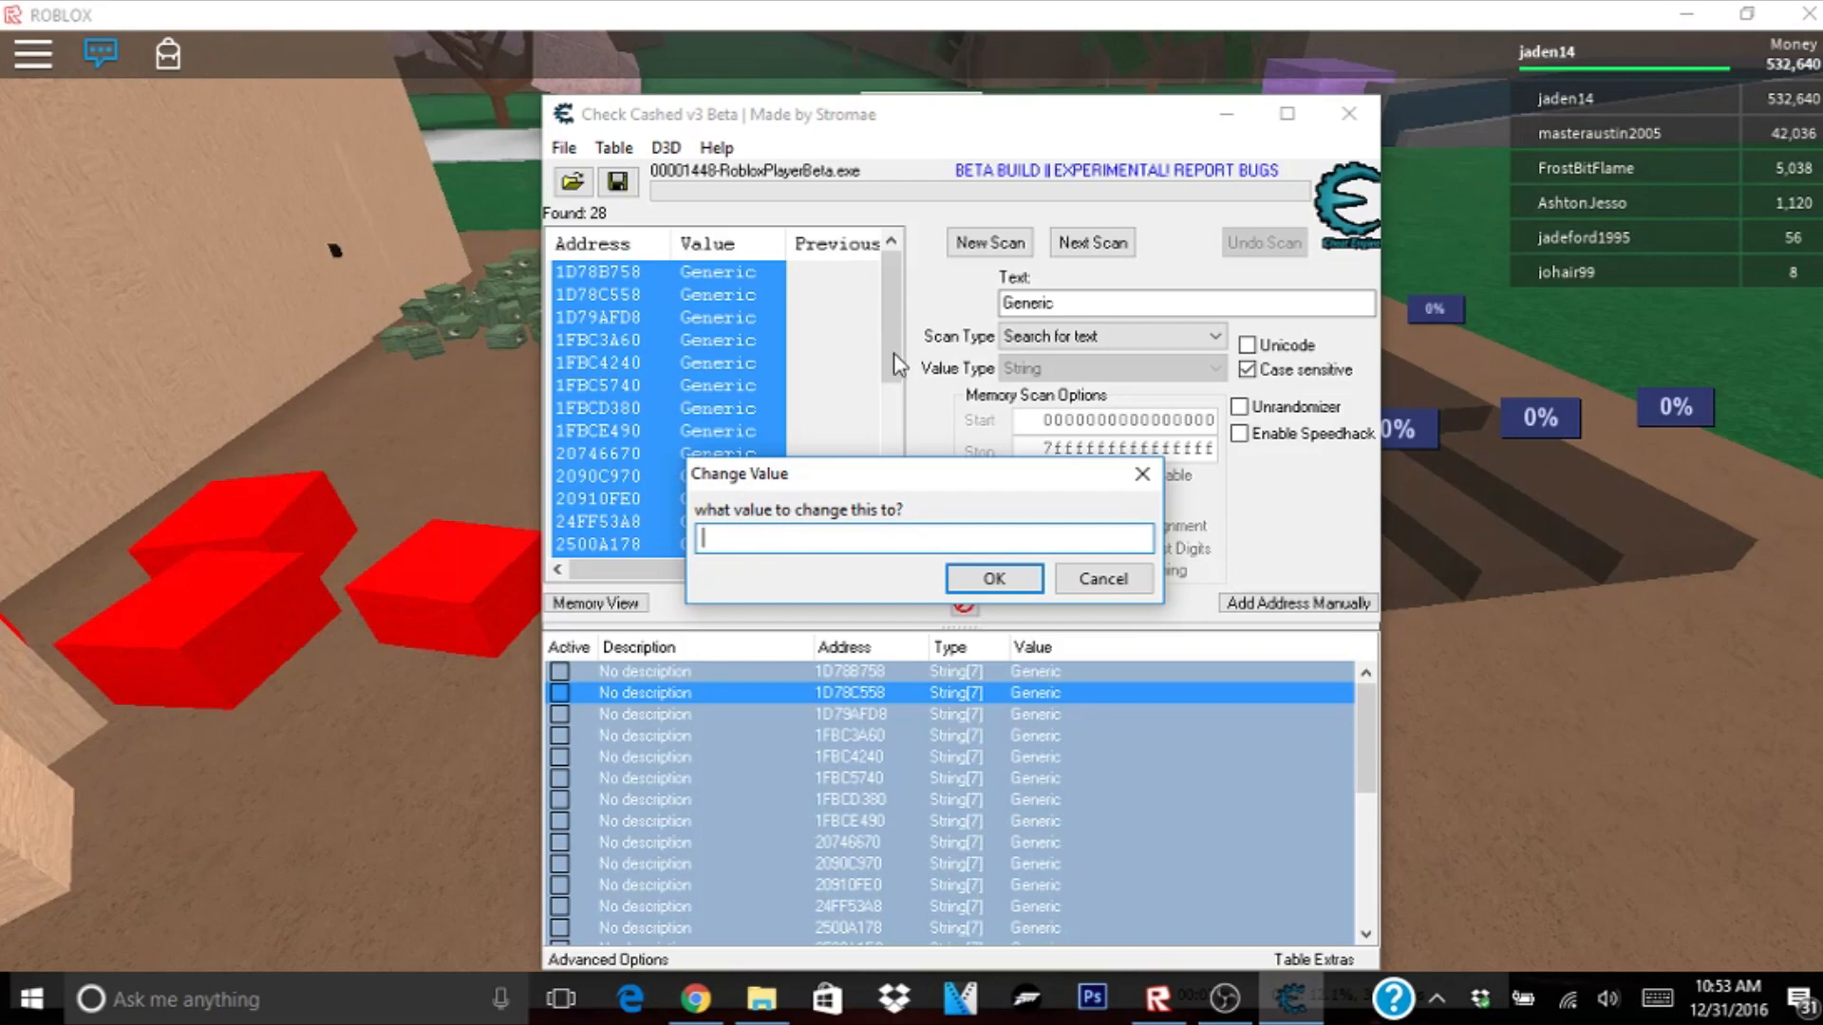
Step: Change the value of all 28 listed addresses from 'Generic' to 'Spooky'
text(Sop)
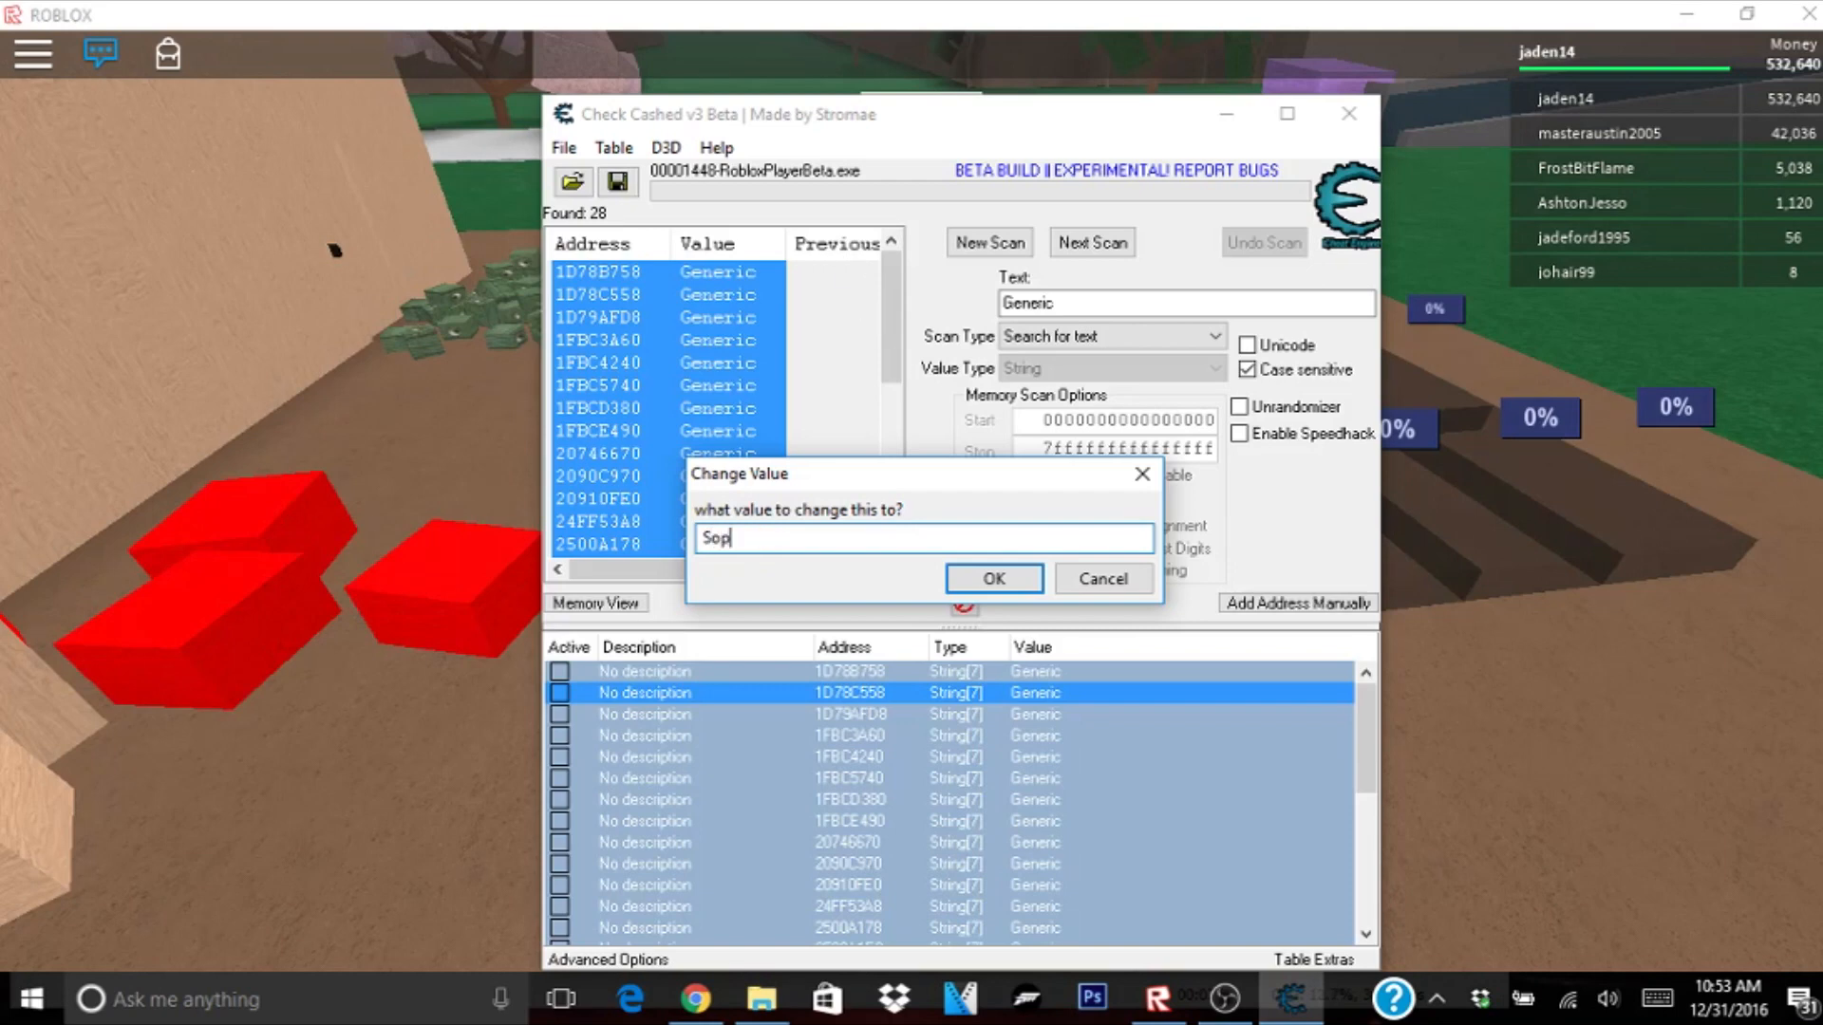
text(poo)
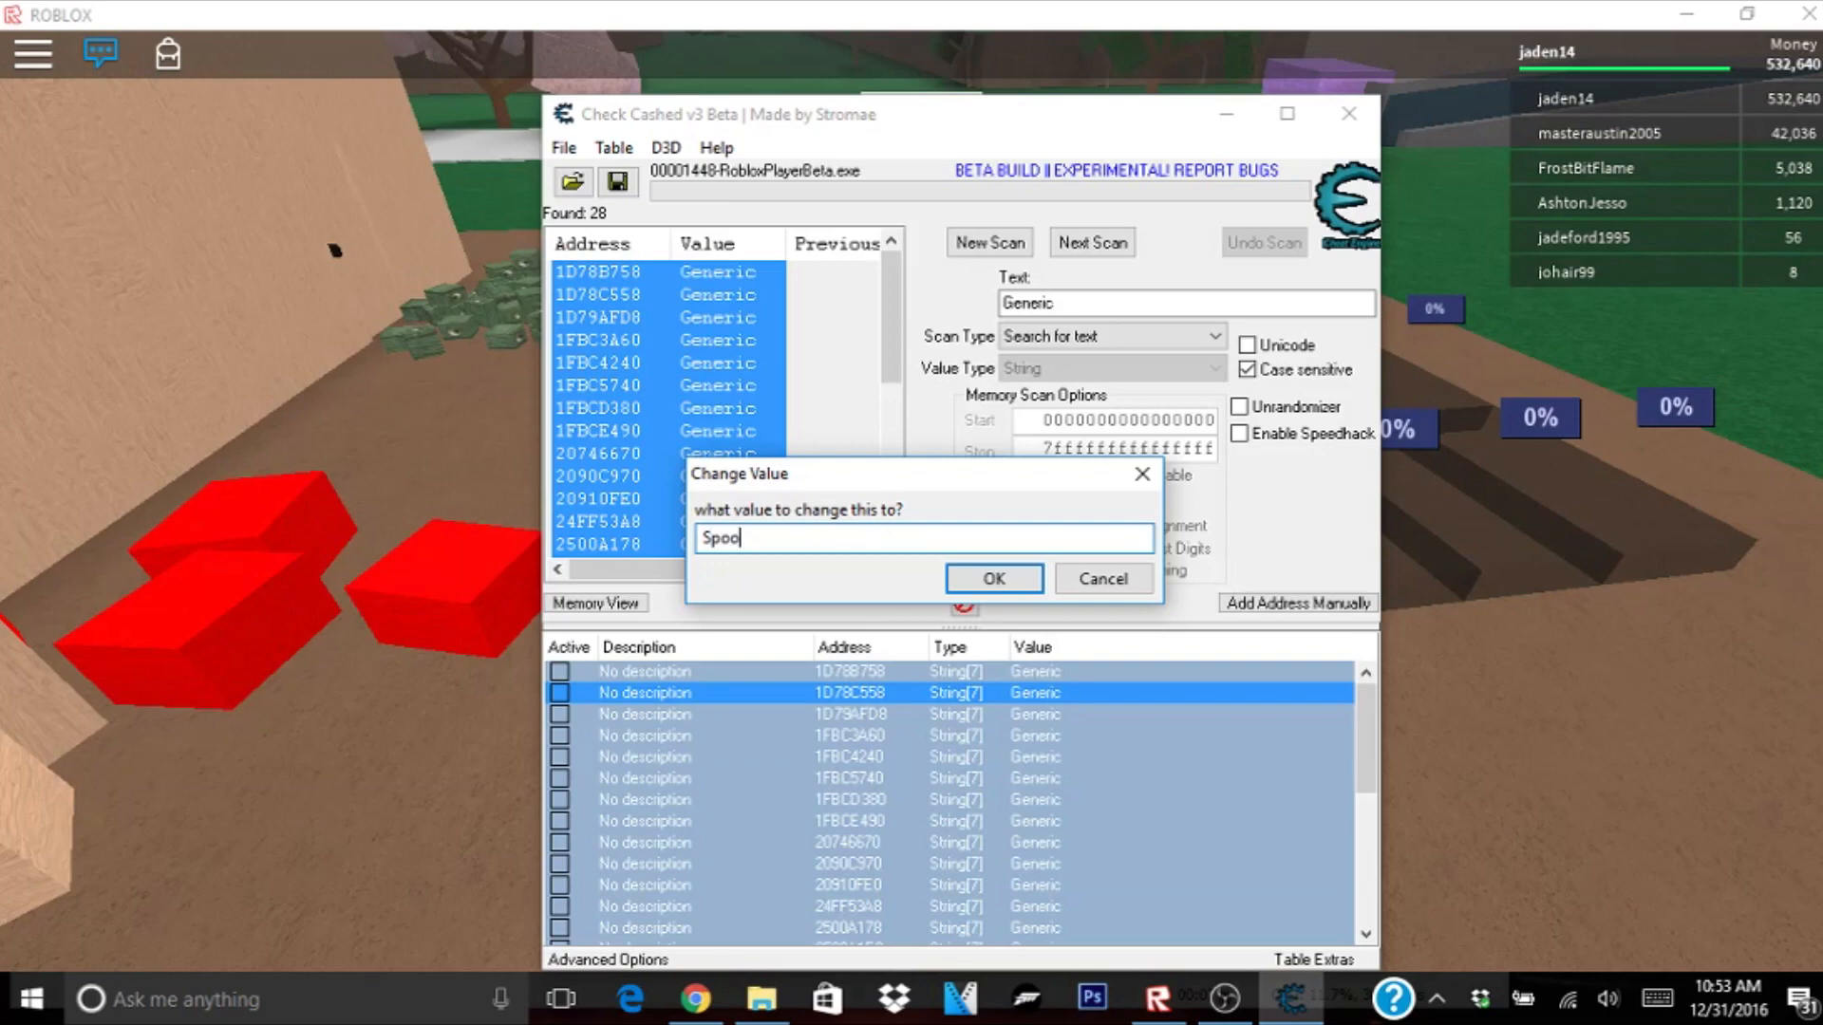
click(993, 578)
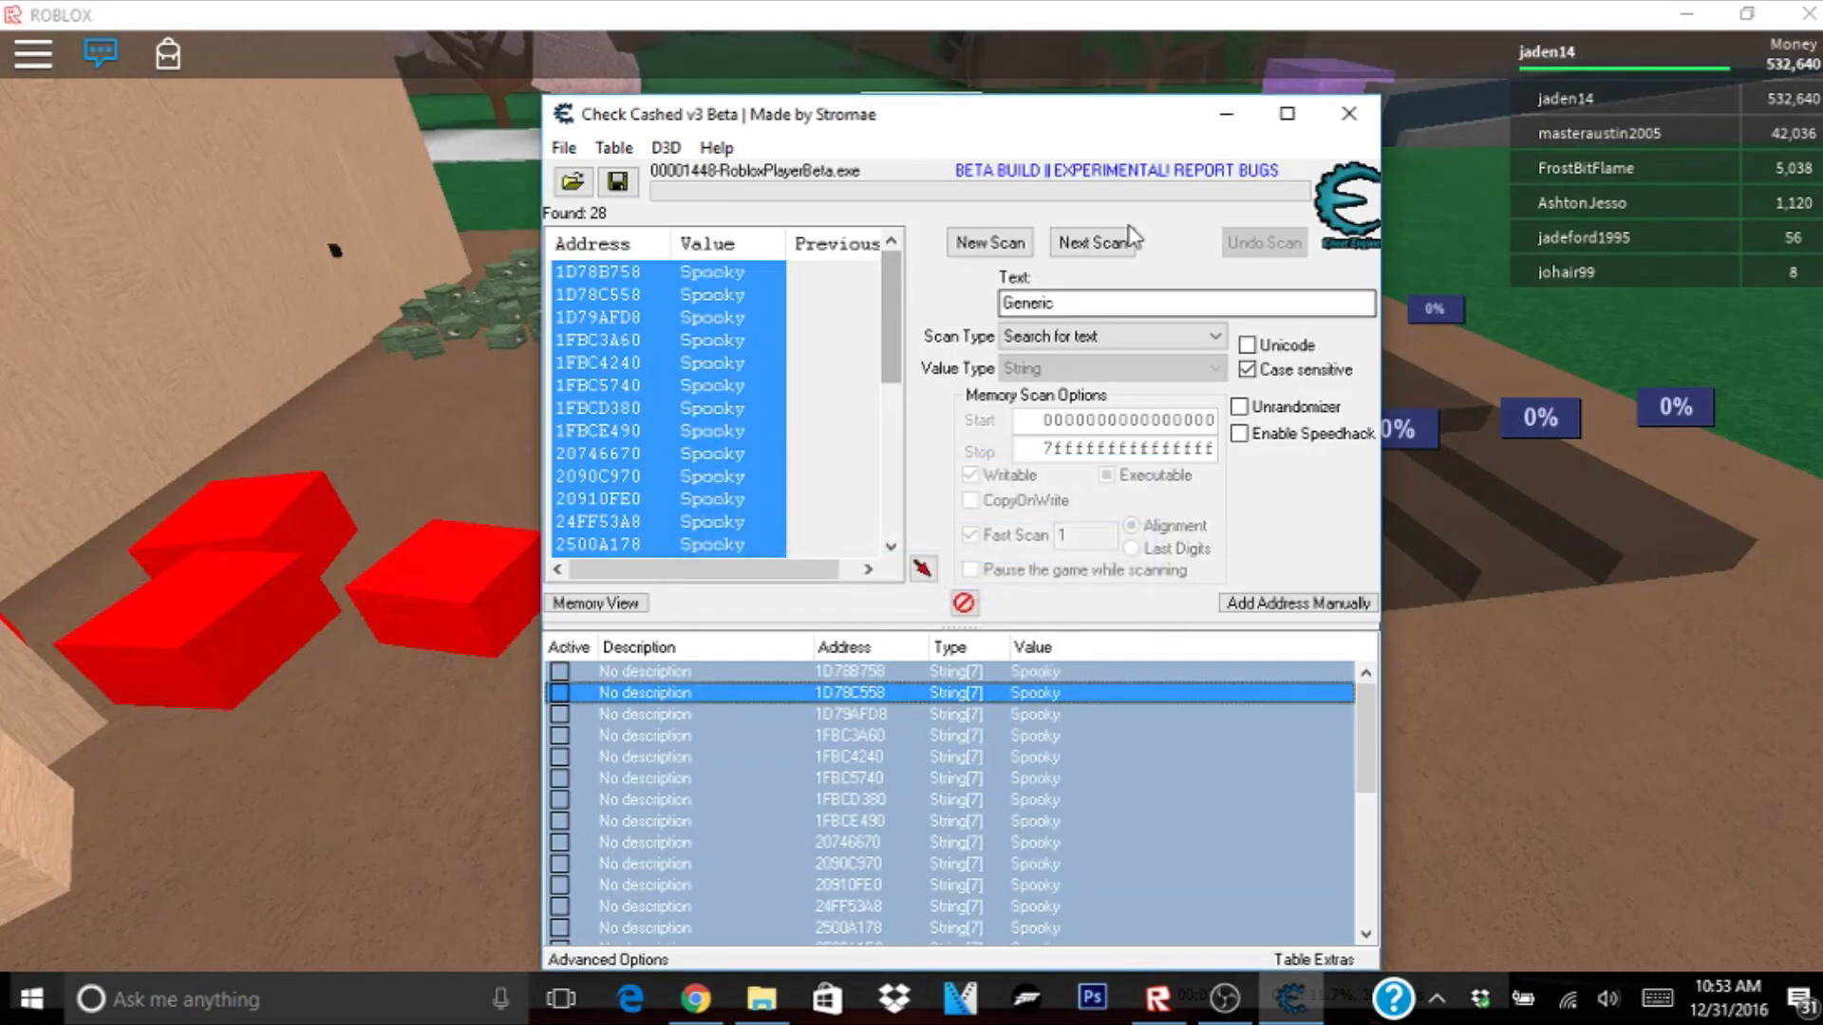